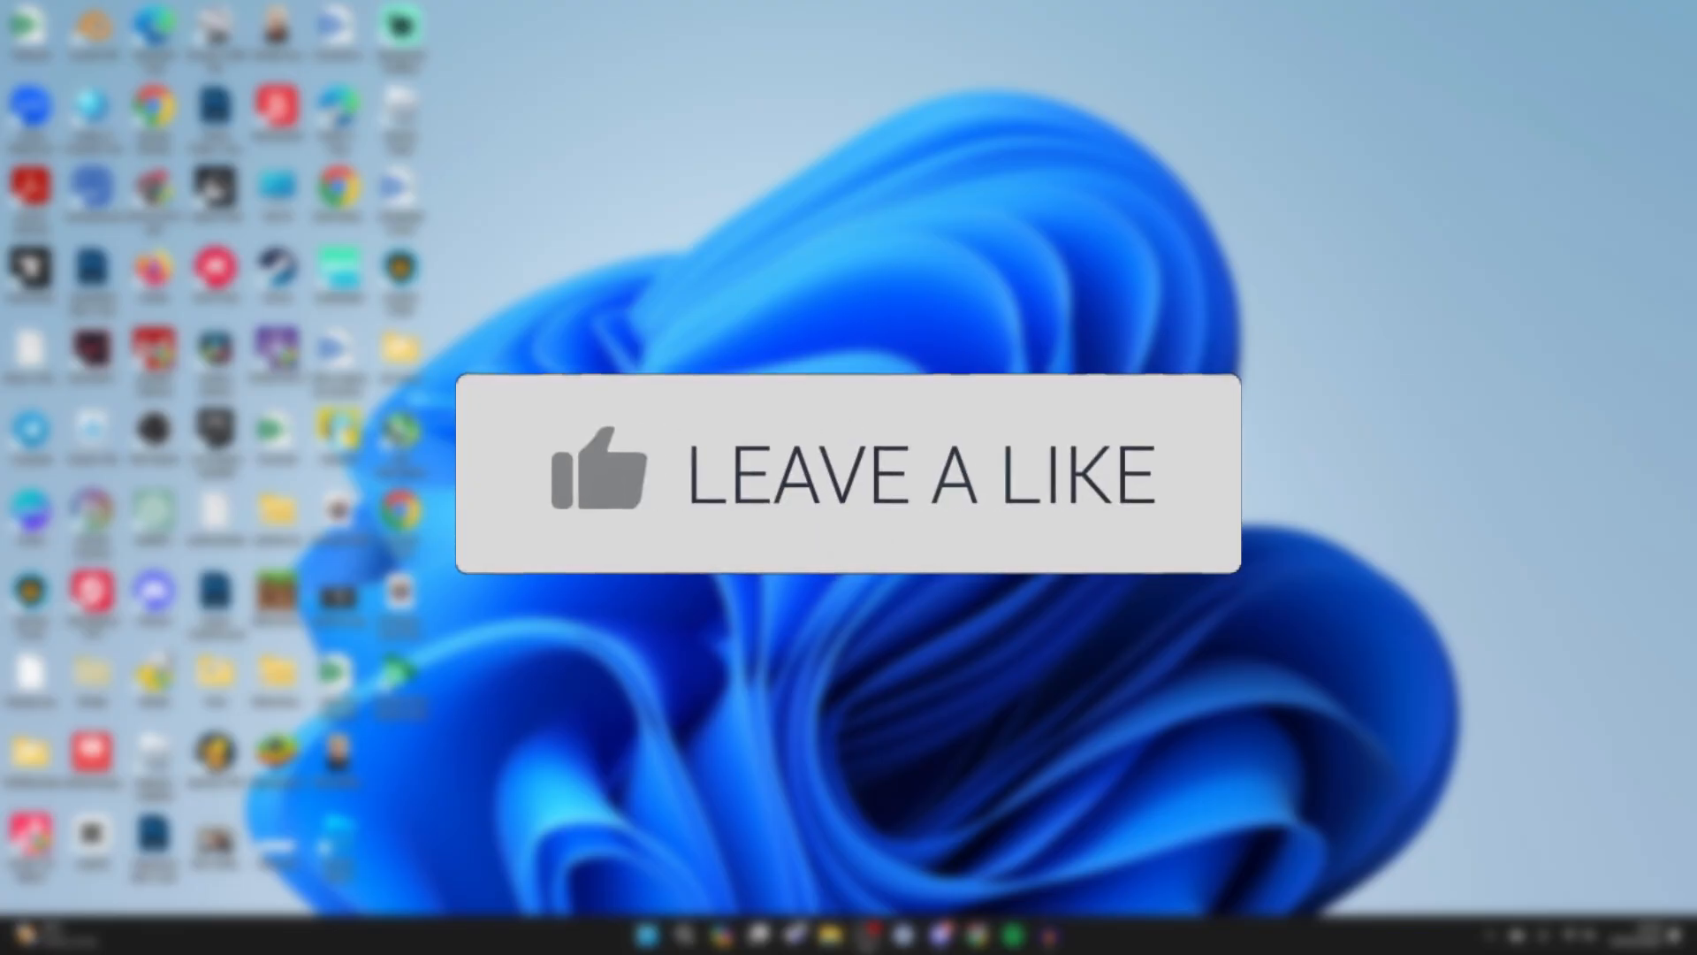
Open the desktop video file with Microsoft Clipchamp via Open with.
right_click(831, 438)
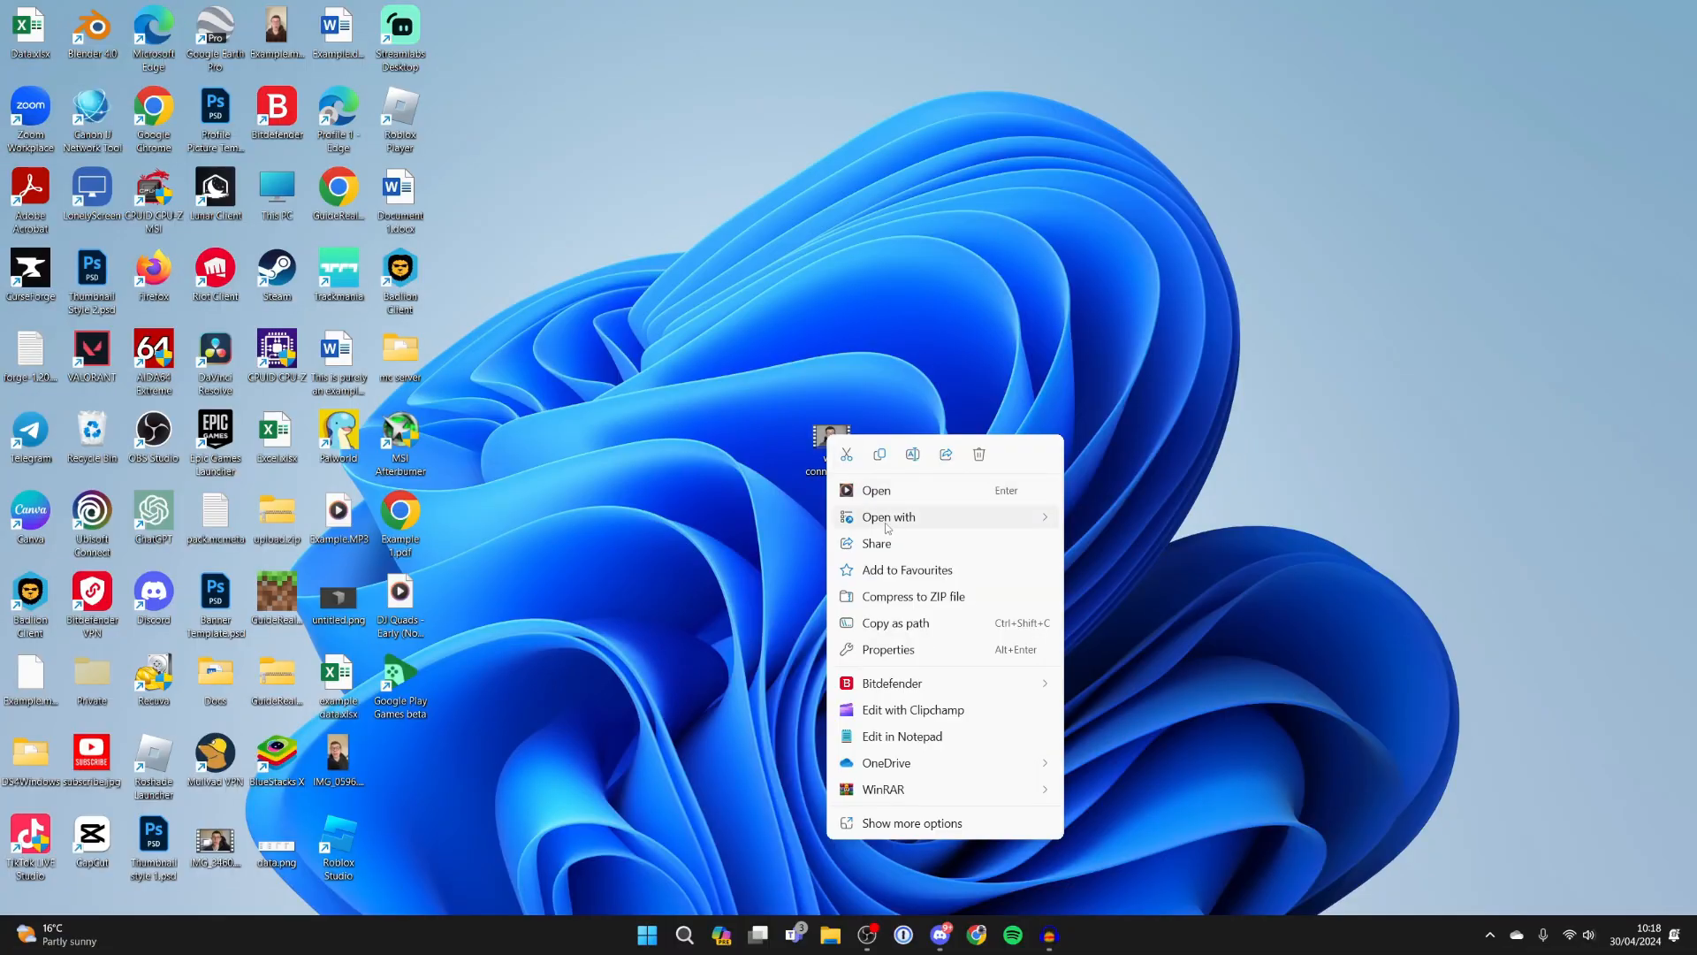
left_click(888, 516)
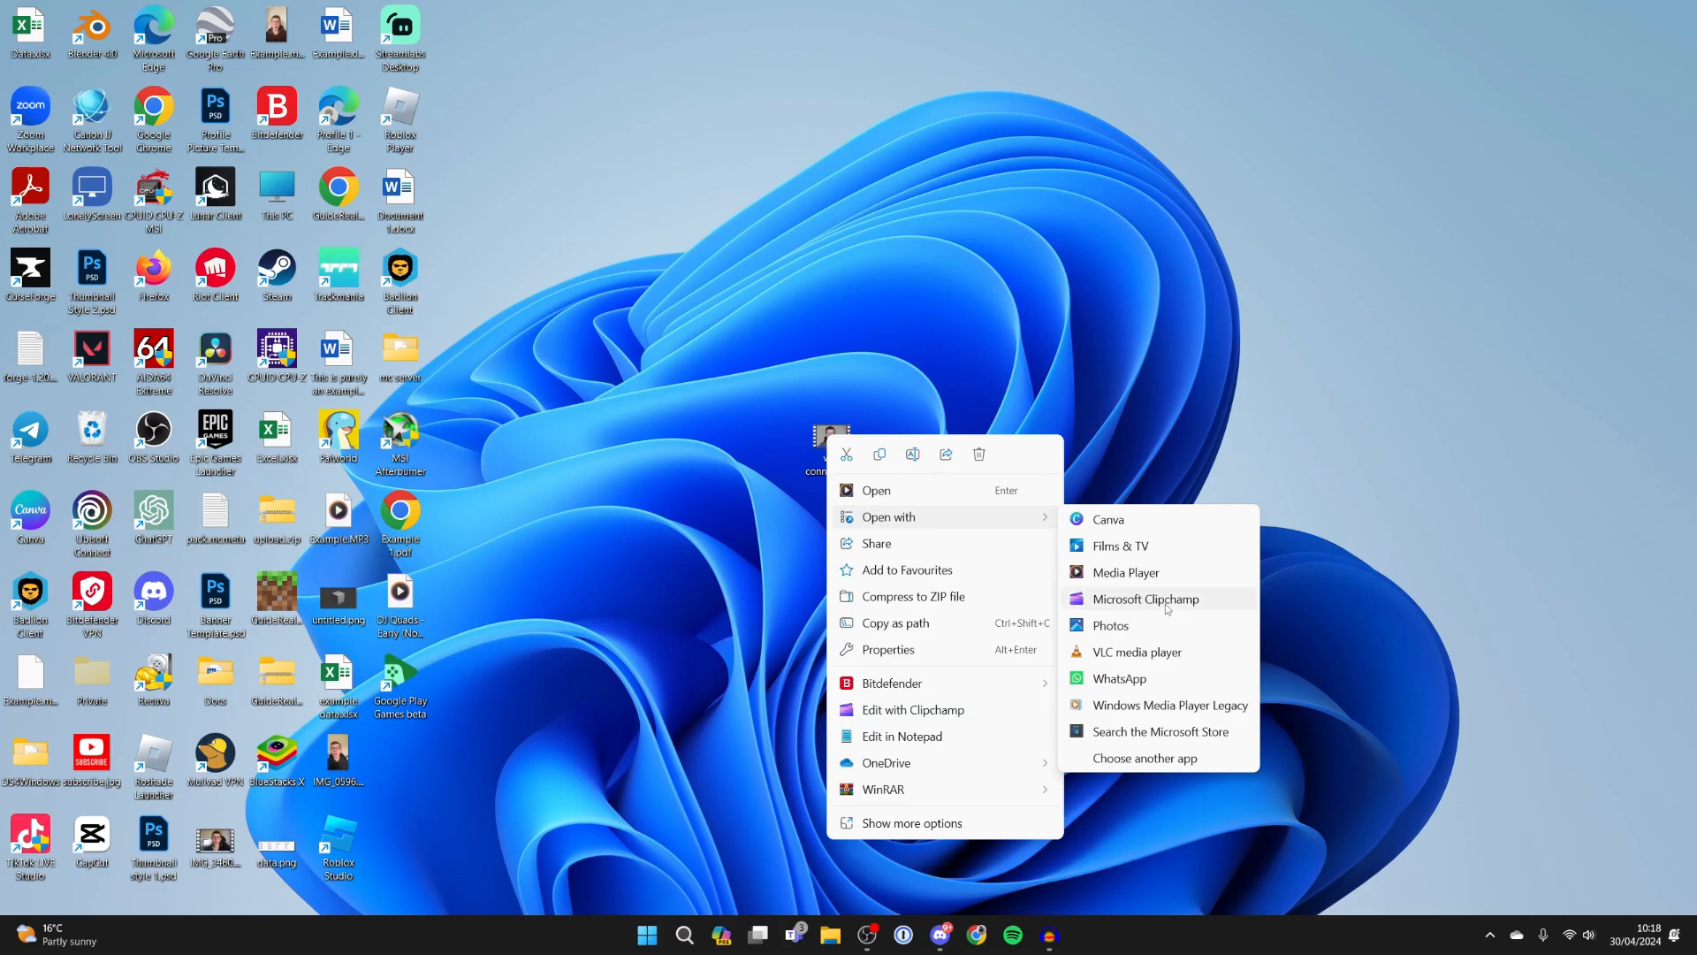
left_click(1167, 608)
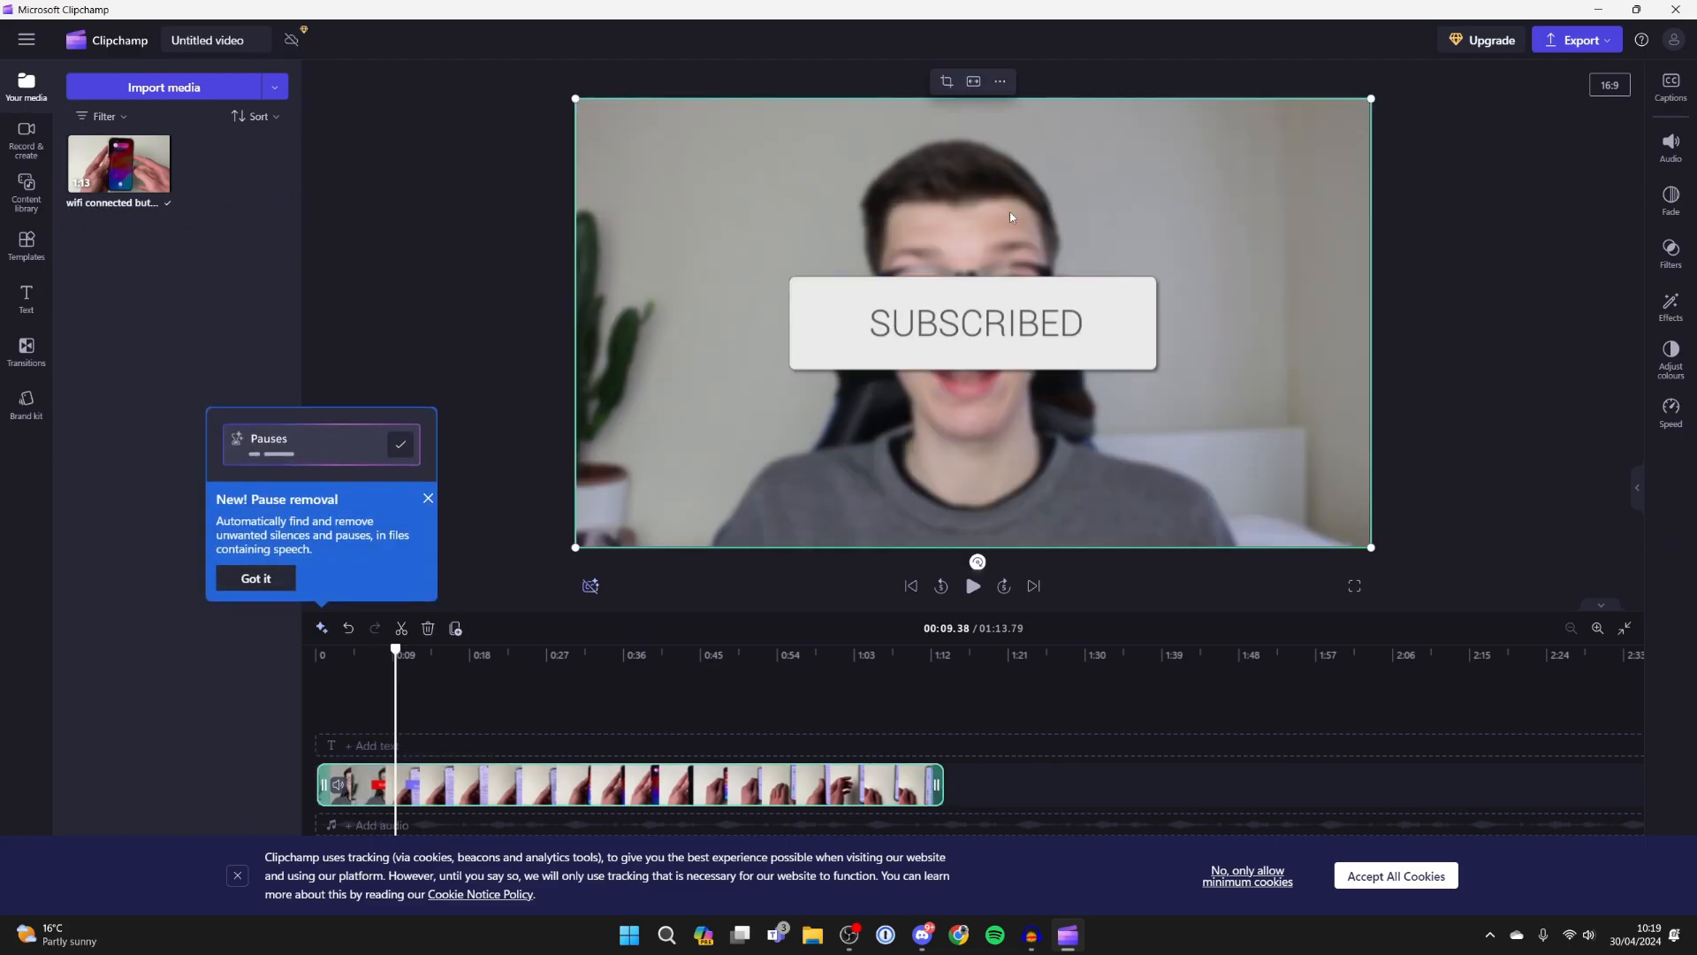
mouse_move(999, 85)
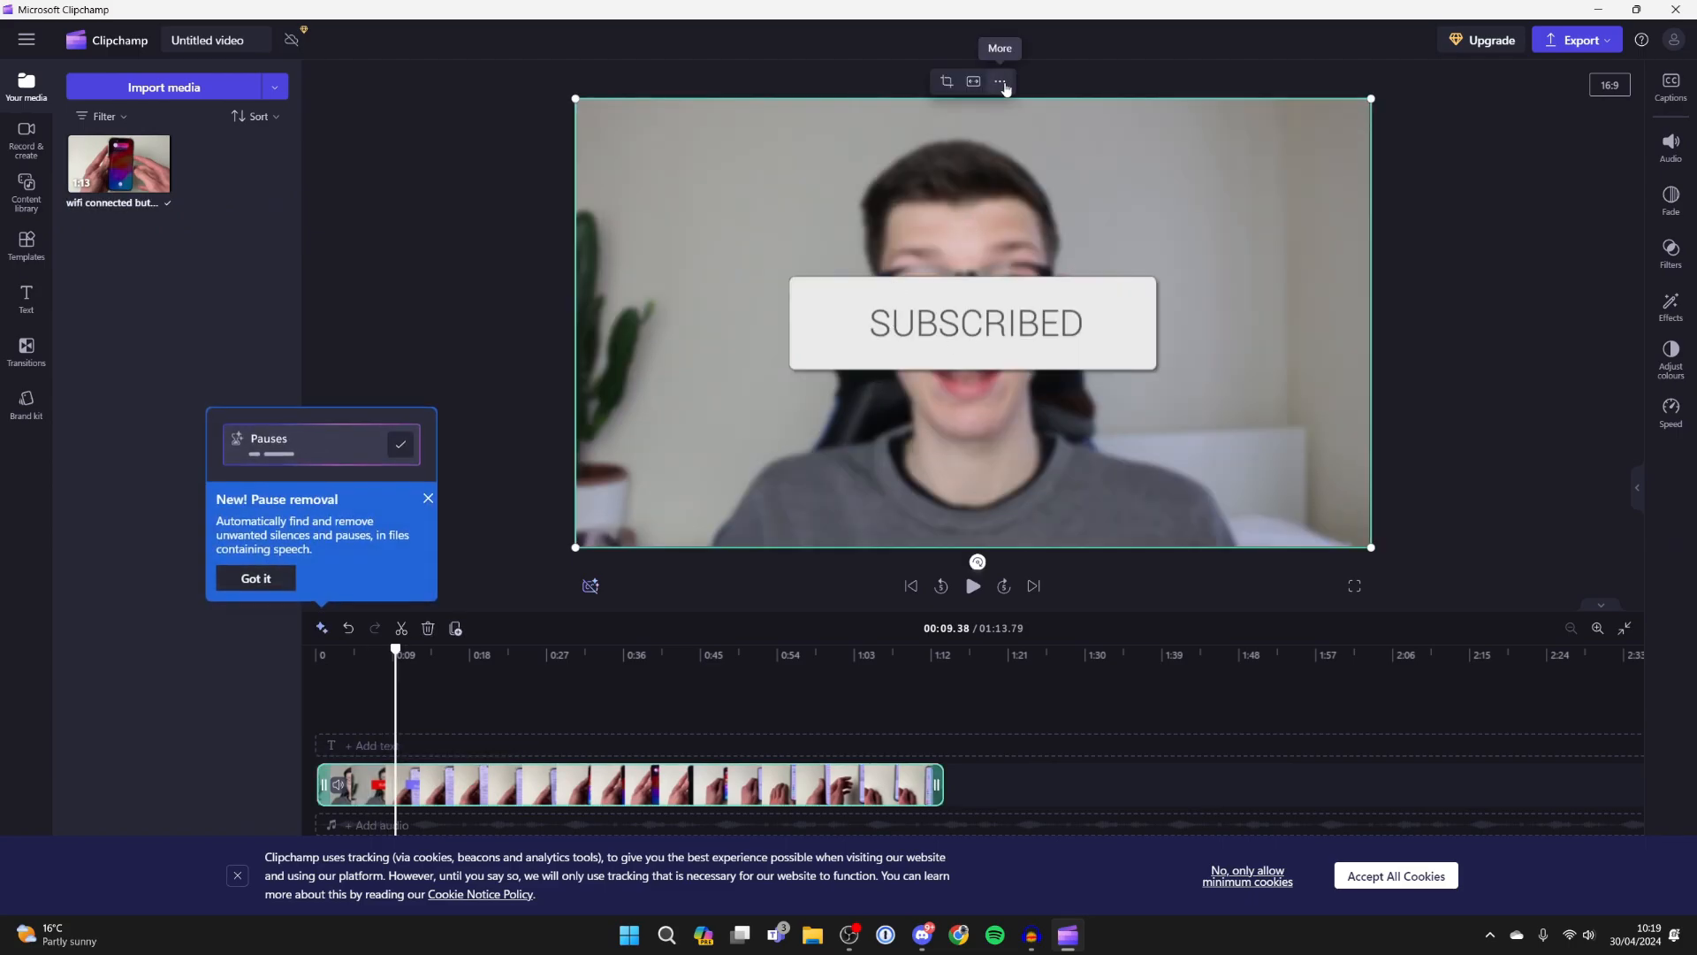
Rotate the clip by 90° from the More transform options above the preview.
left_click(1001, 81)
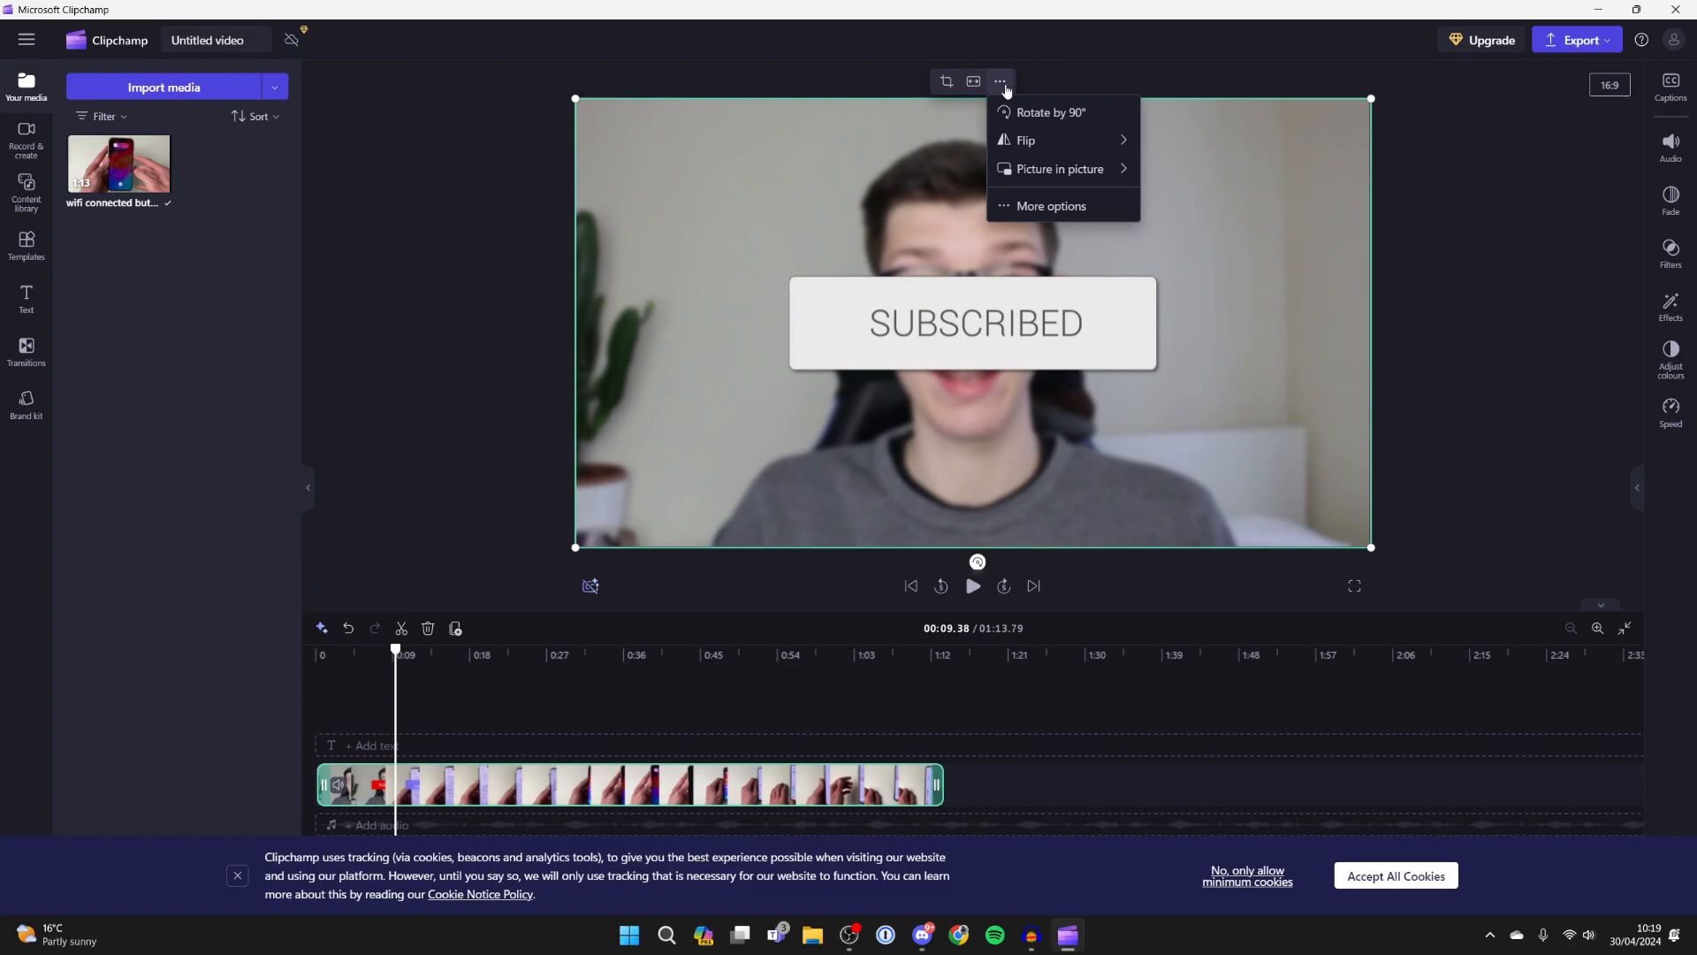
left_click(1050, 113)
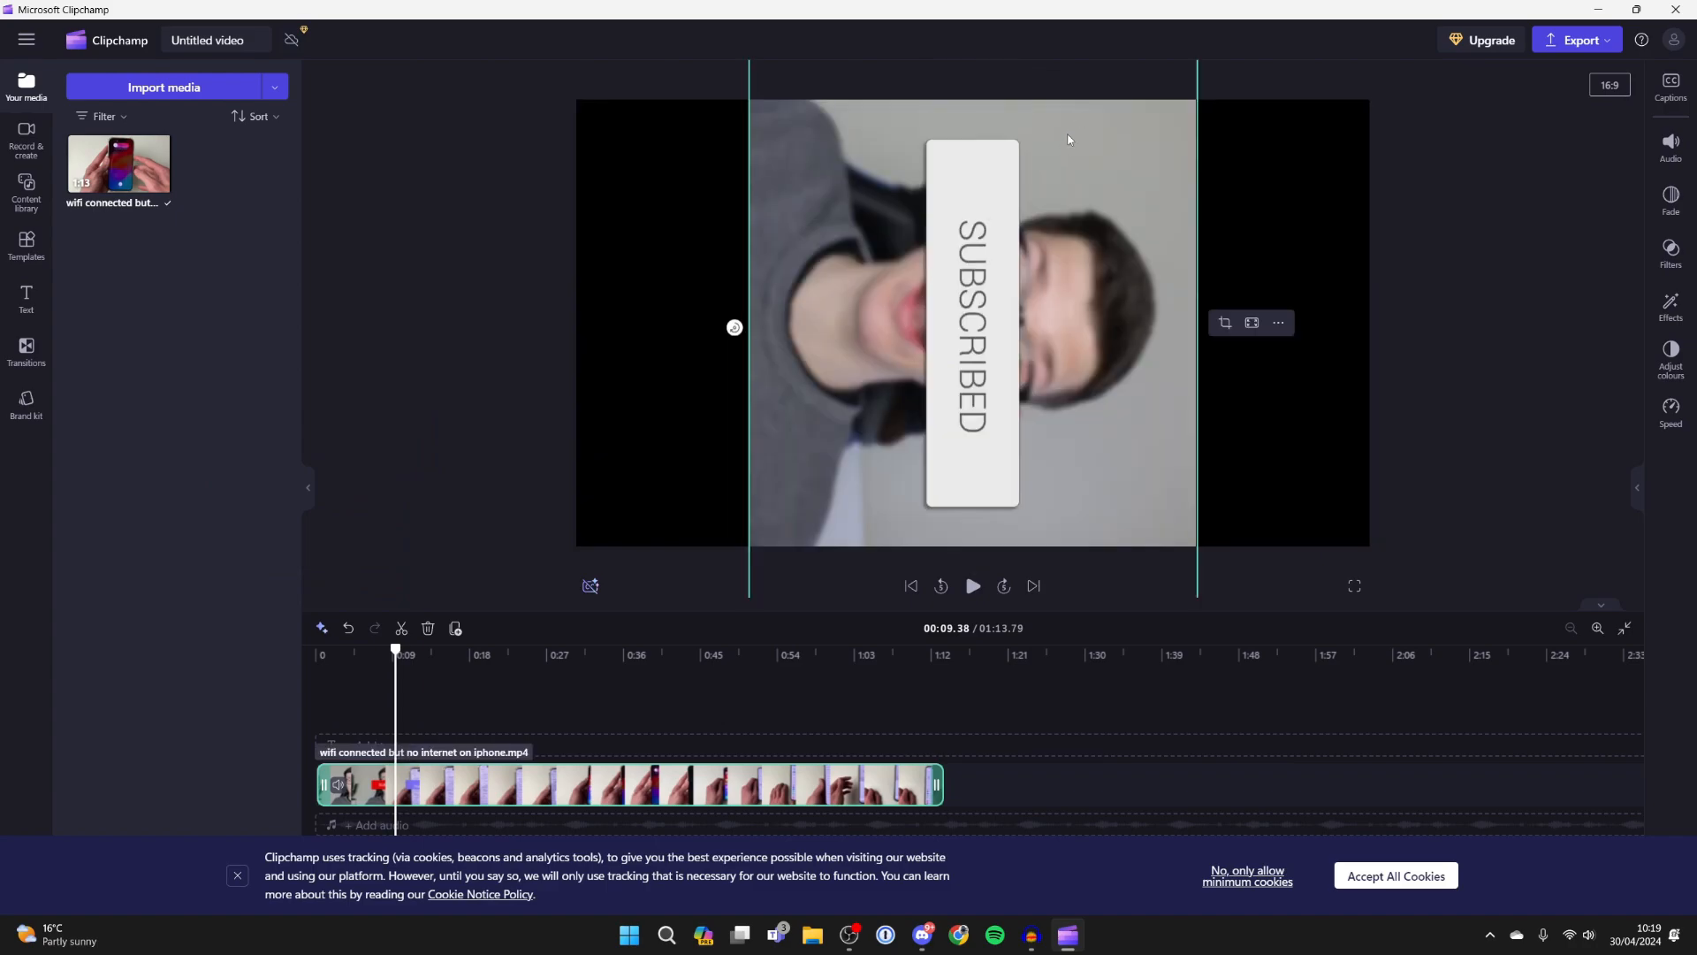
mouse_move(1063, 113)
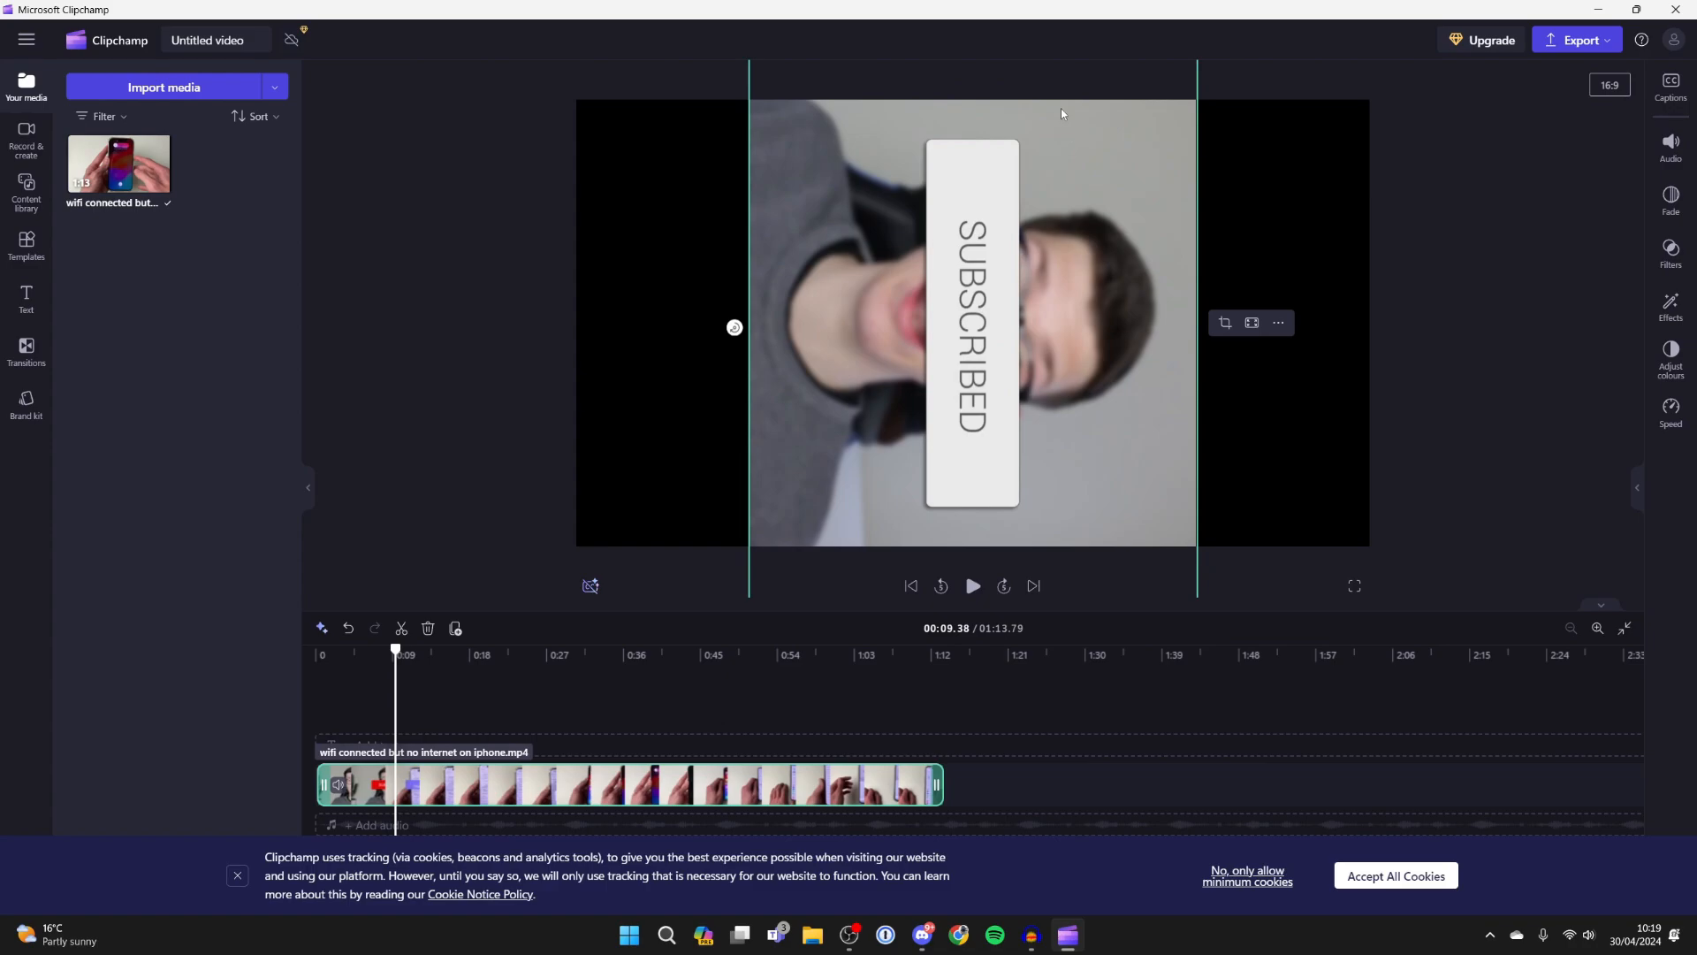
mouse_move(1044, 124)
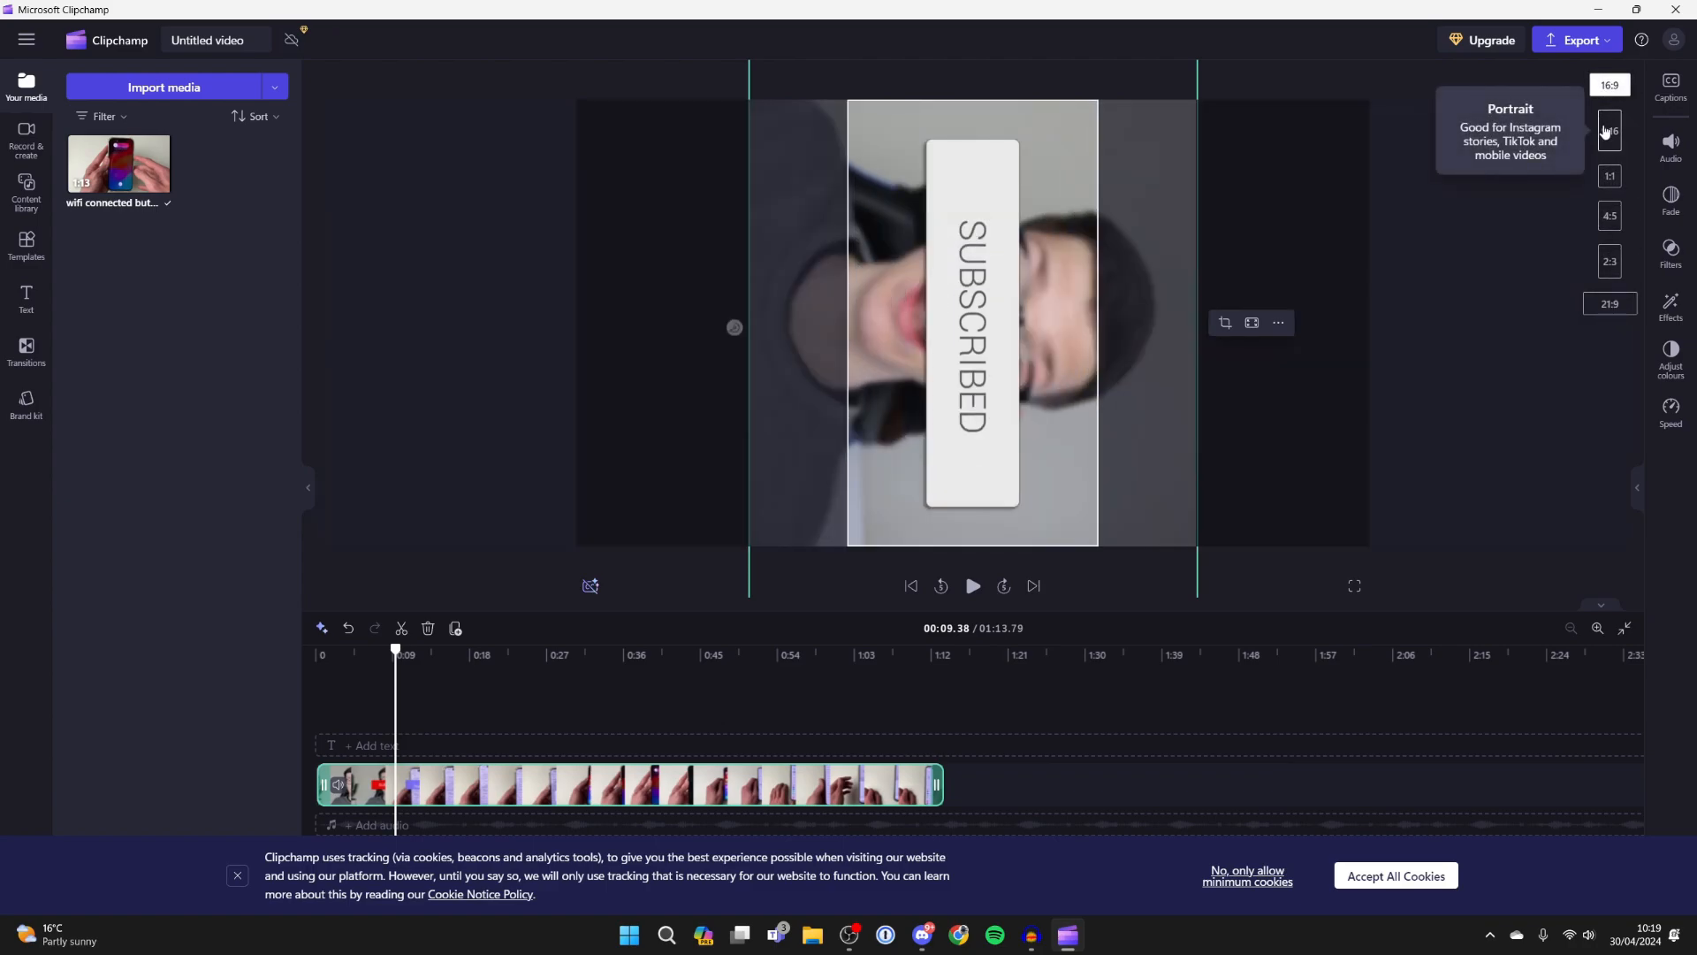
Switch the project aspect ratio from 16:9 to 9:16 Portrait.
left_click(1609, 130)
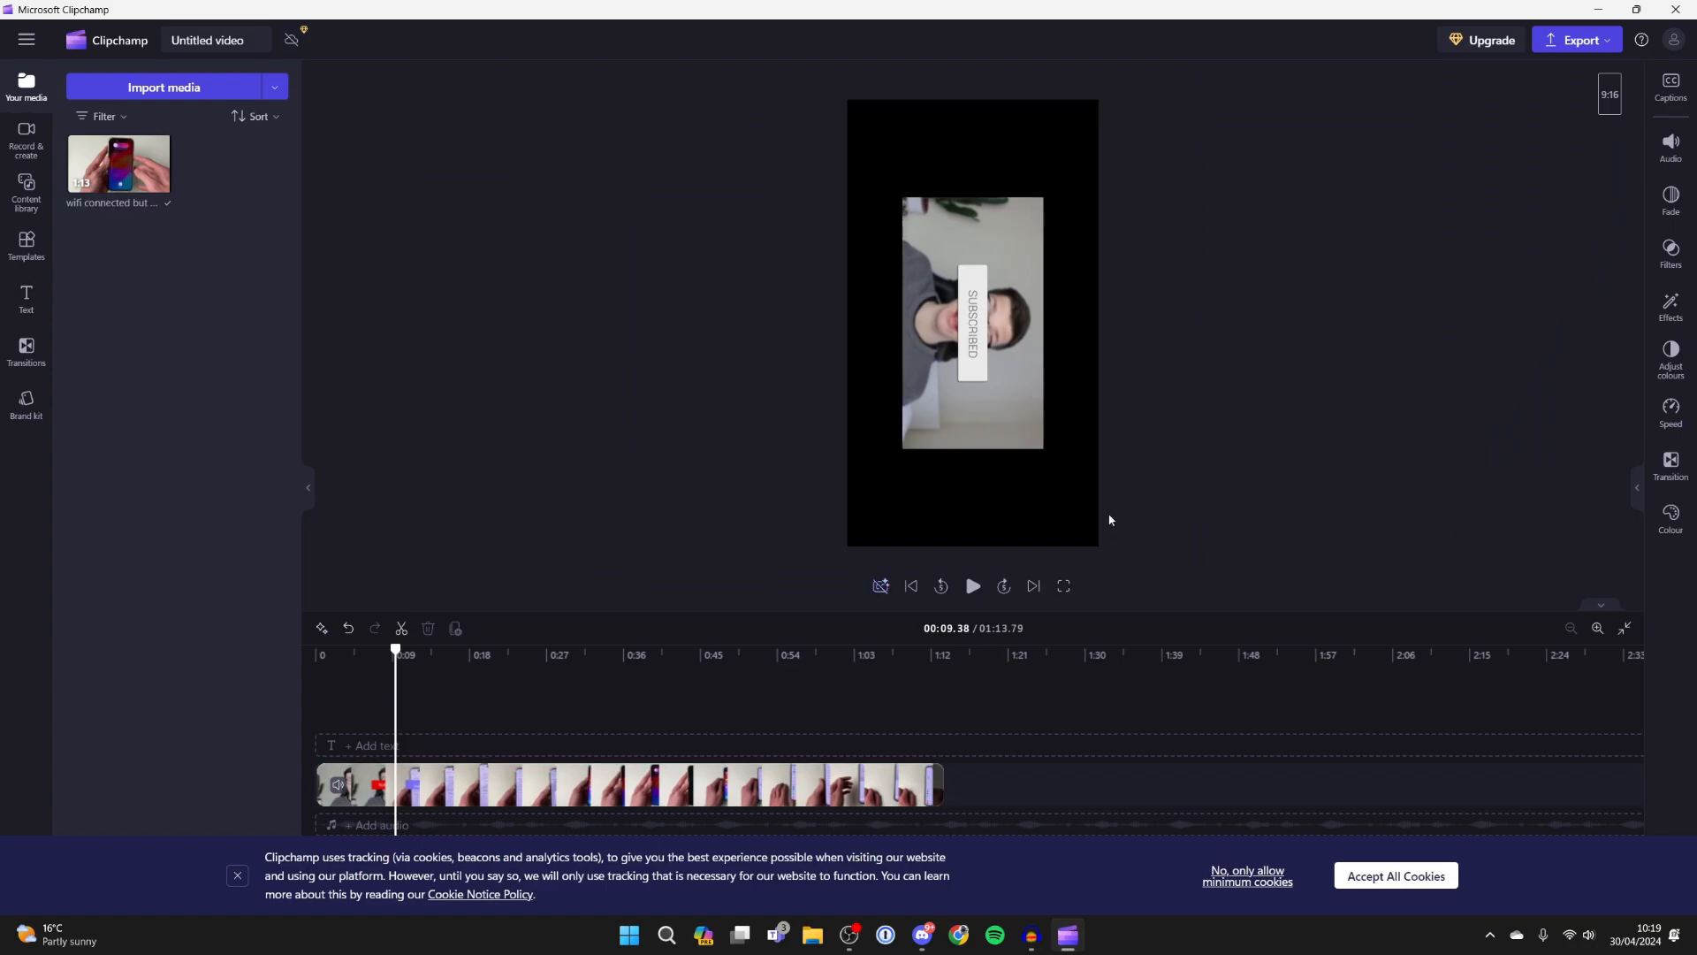
left_click(619, 785)
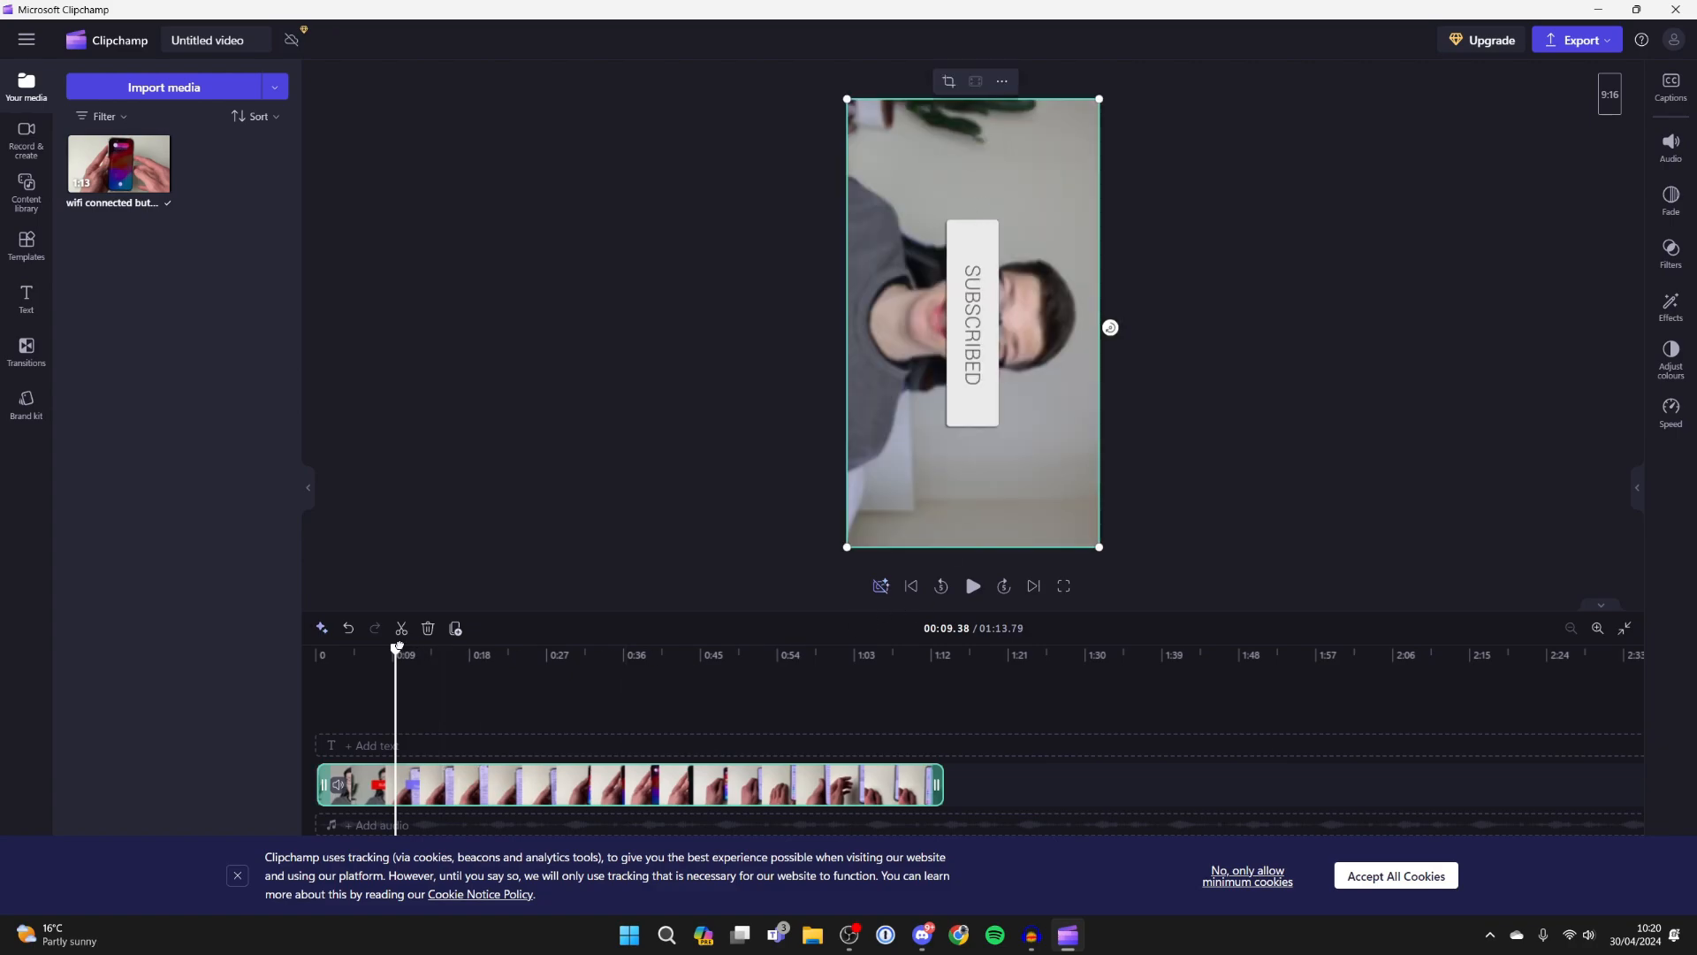
mouse_move(1570, 43)
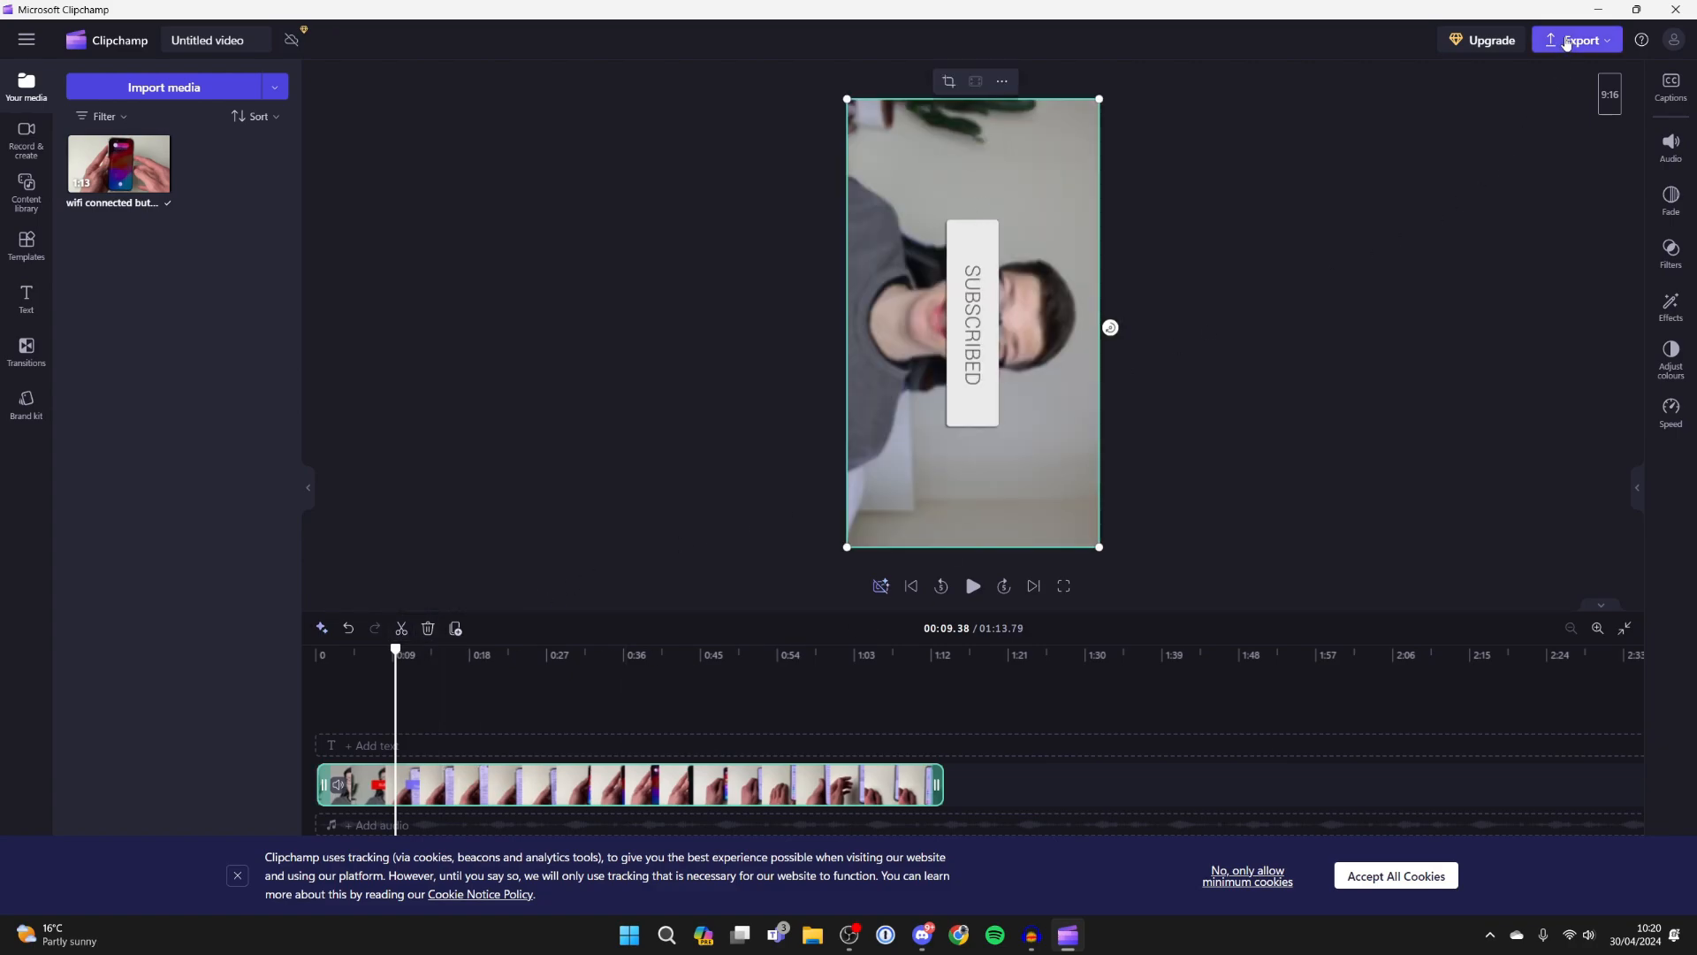
Export the video as a 1080p MP4 and open the downloaded file.
left_click(1577, 39)
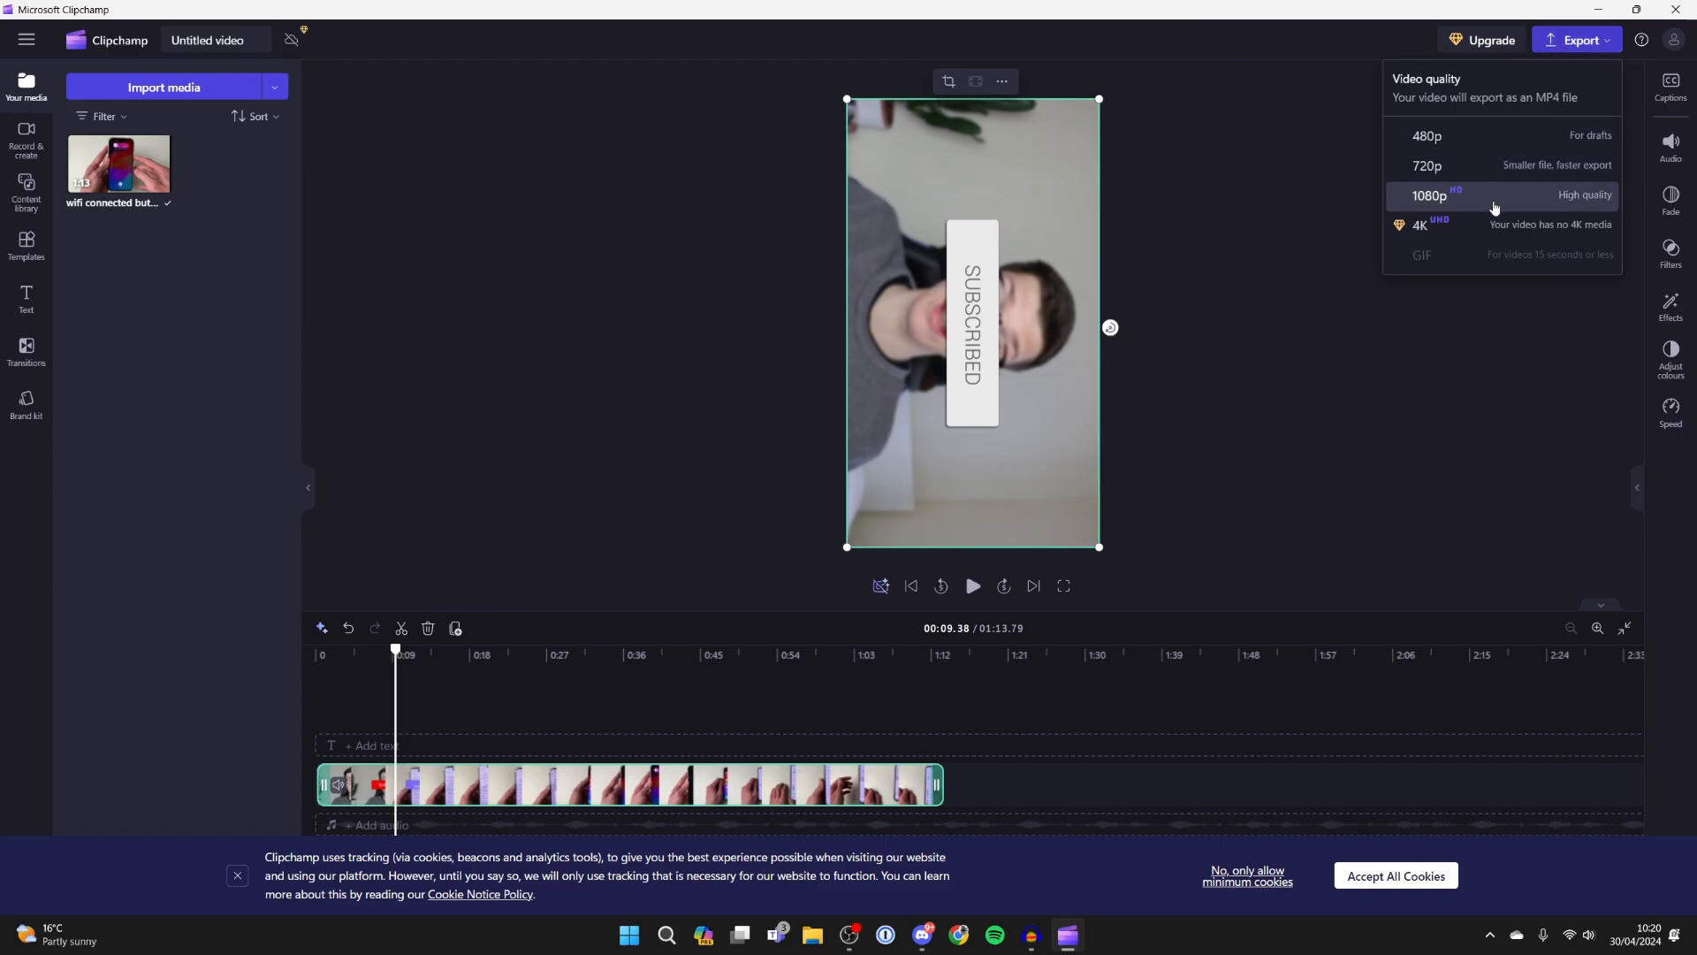
left_click(1478, 195)
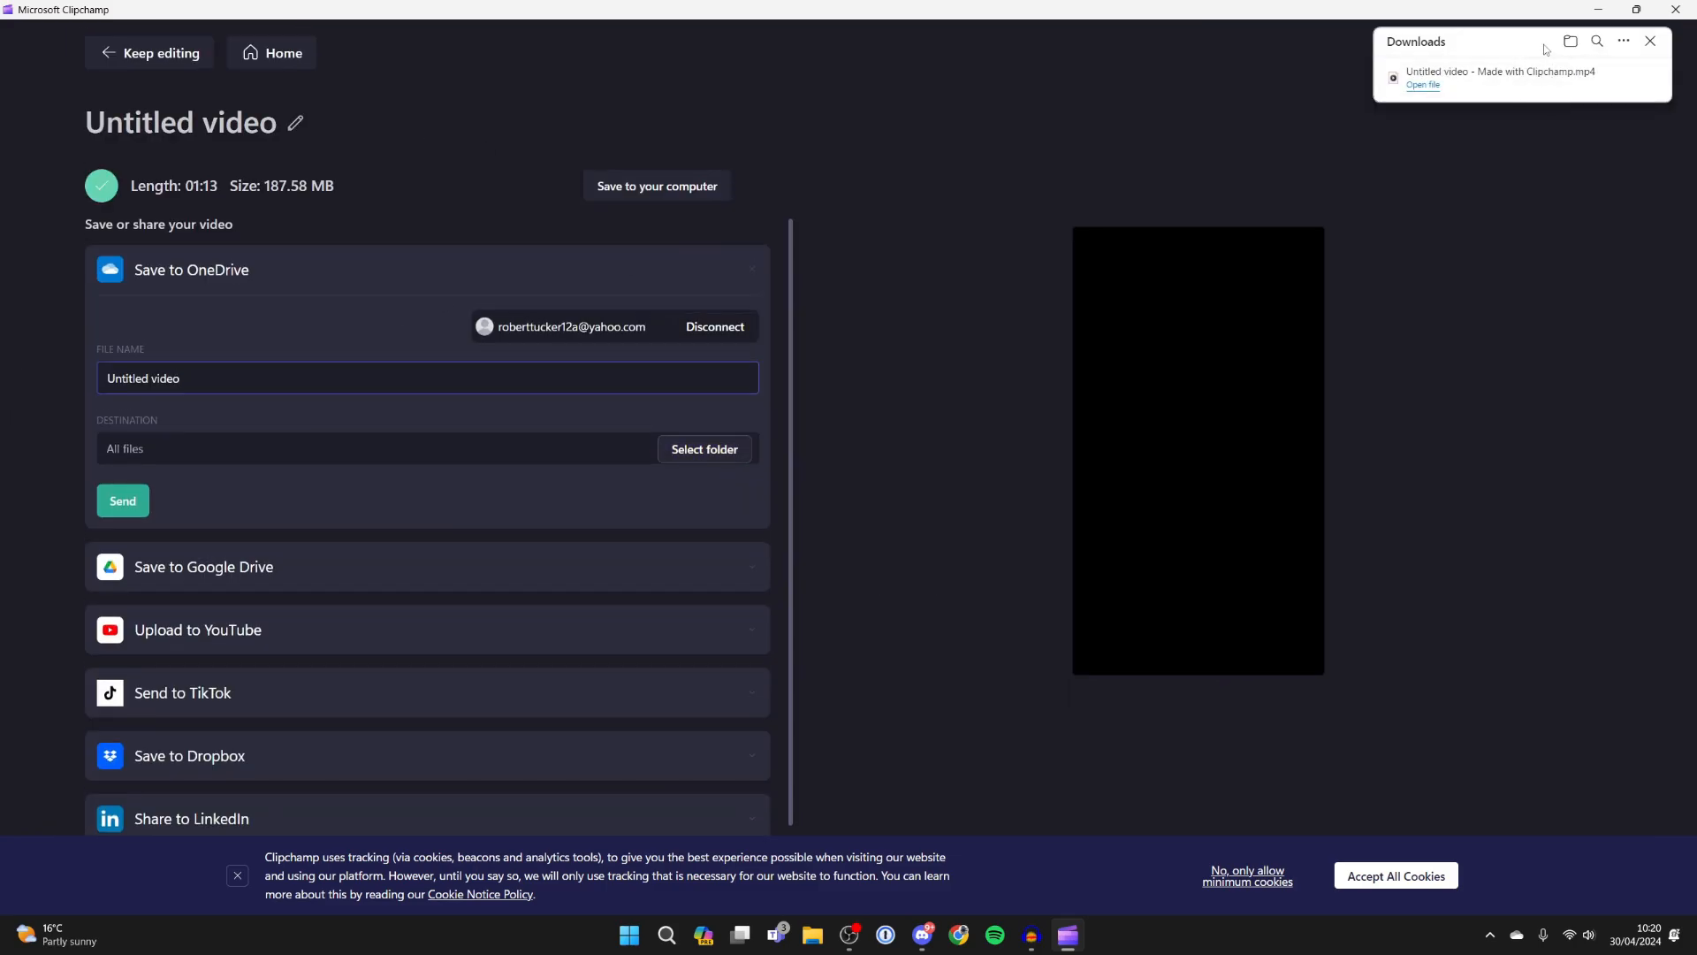
left_click(1424, 85)
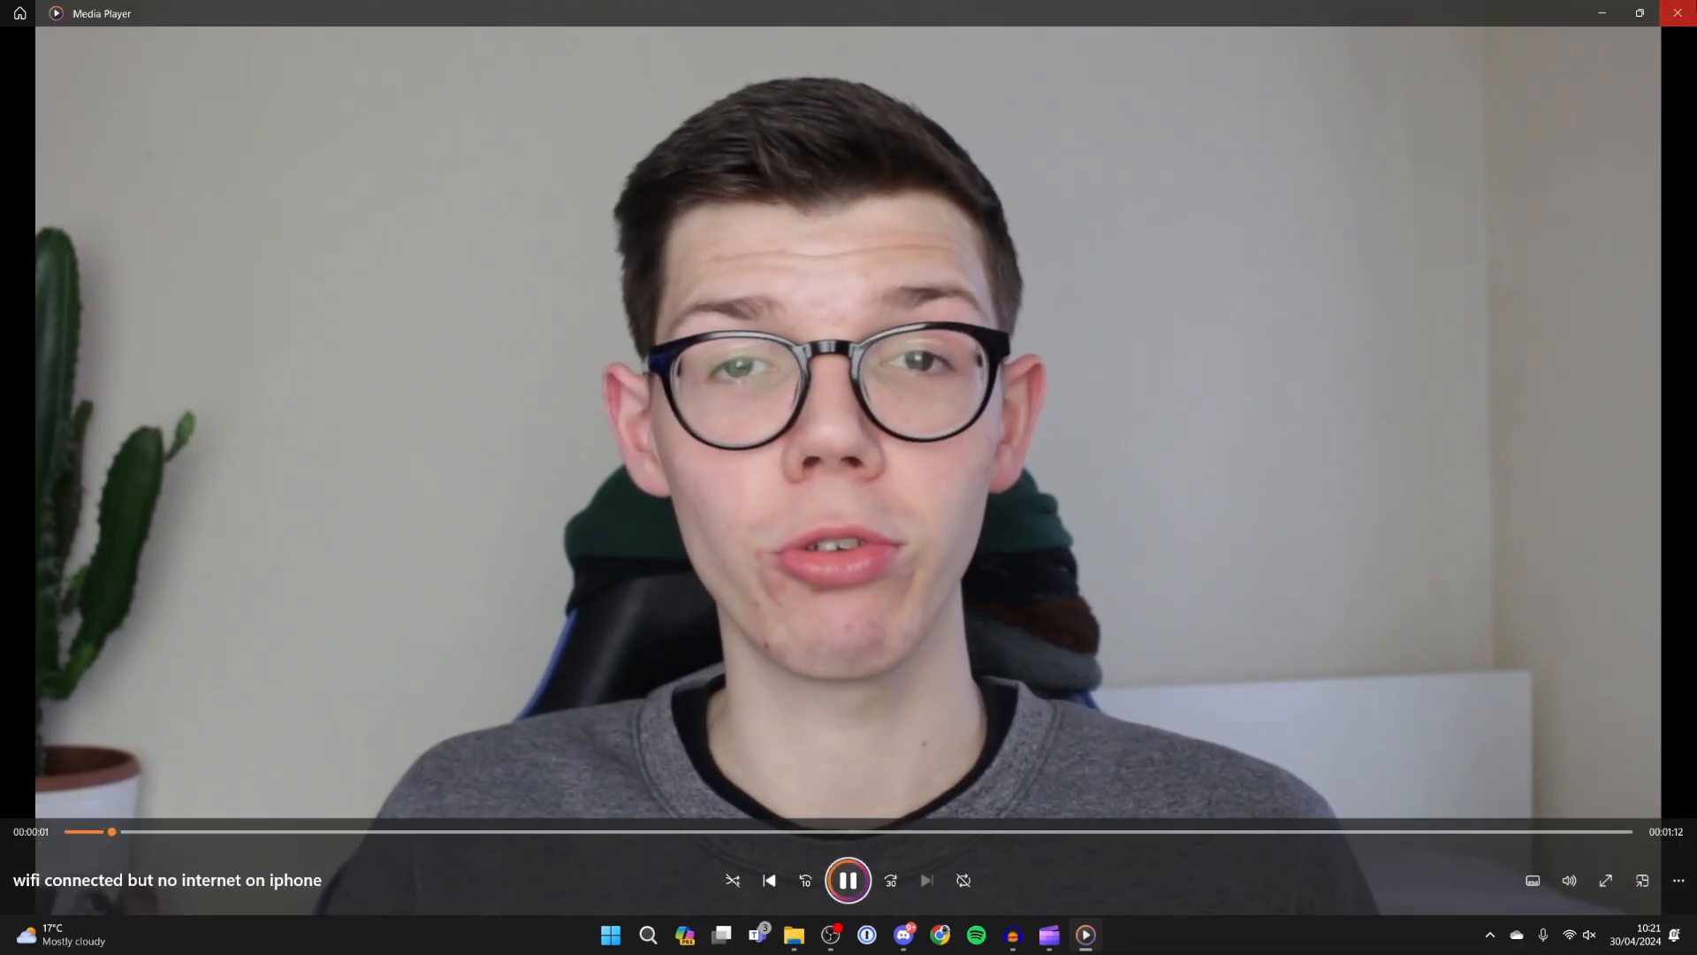
Play the exported portrait MP4 in Media Player.
left_click(927, 880)
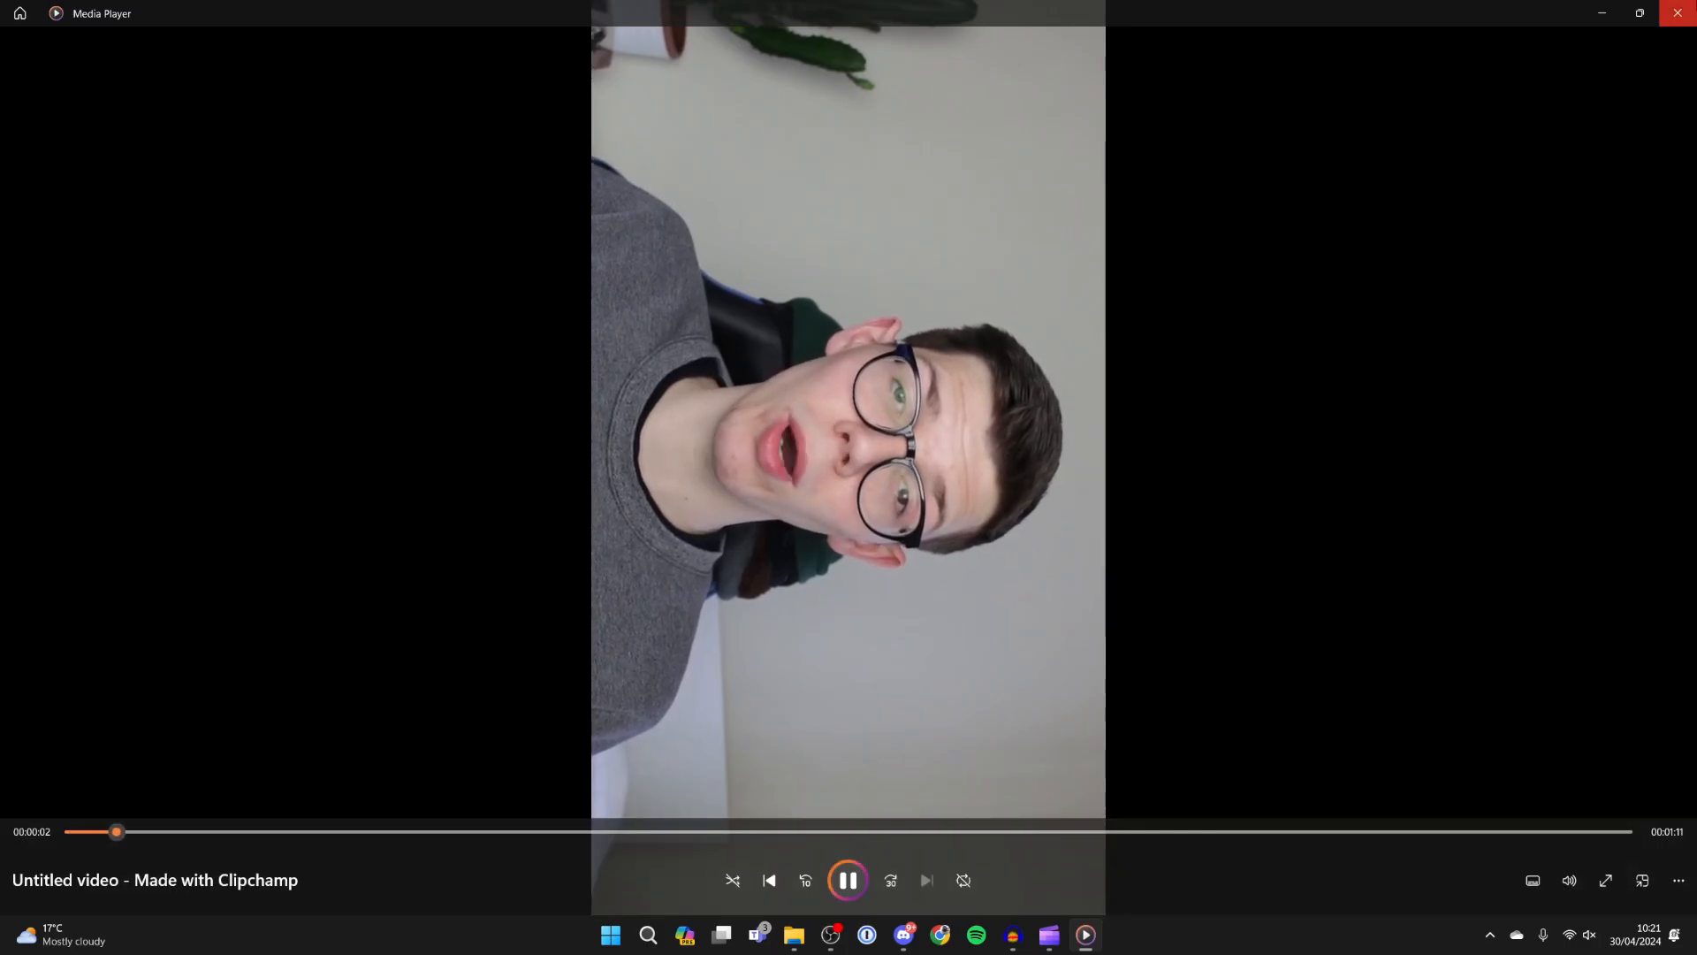